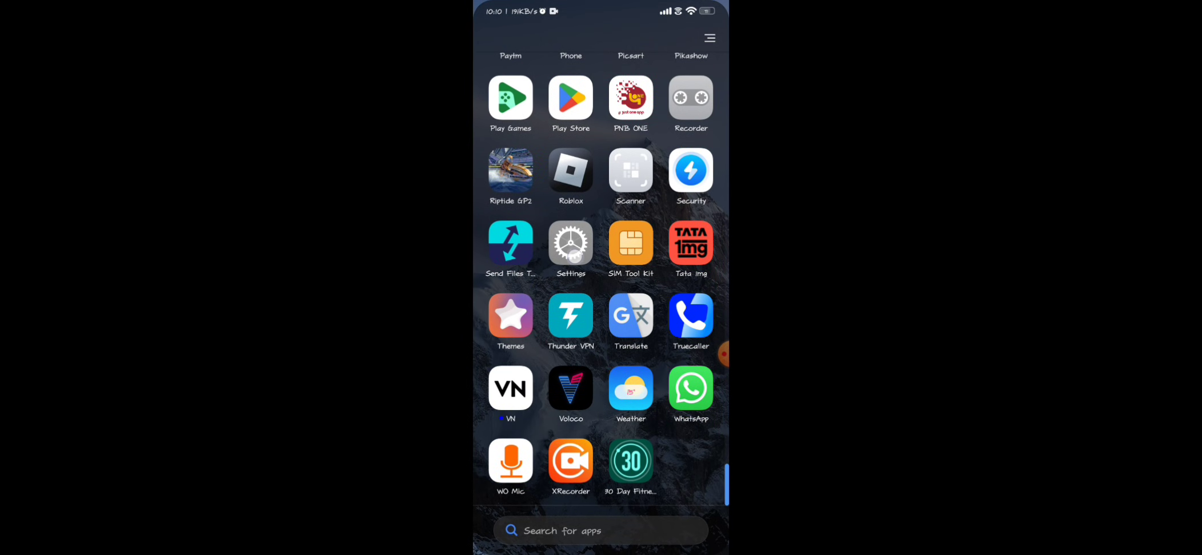
Step: Launch Settings from the app drawer and go to the Apps section
left_click(569, 244)
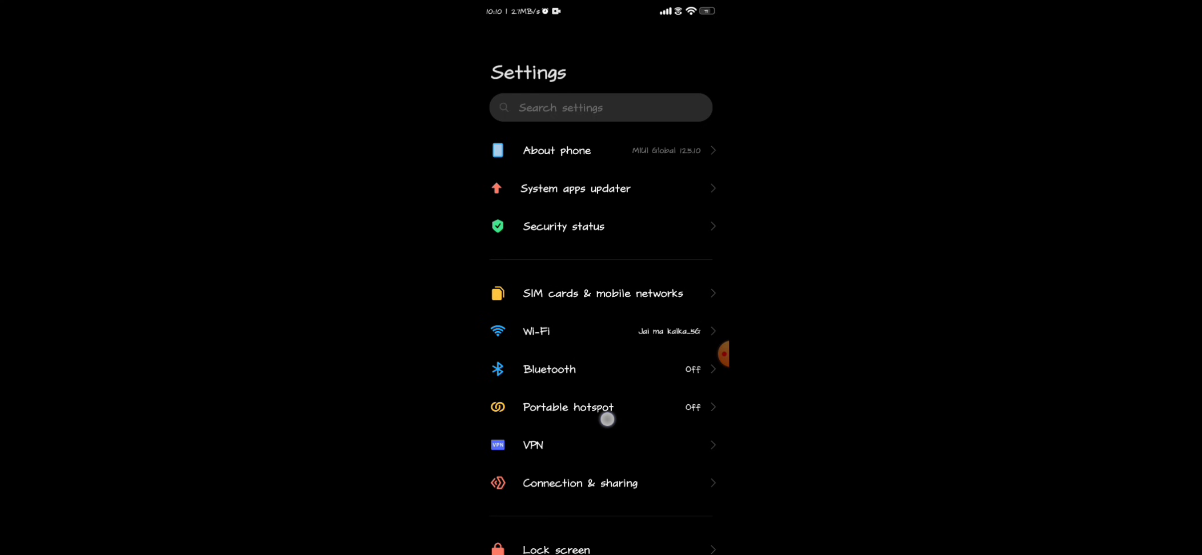
scroll("down", 3)
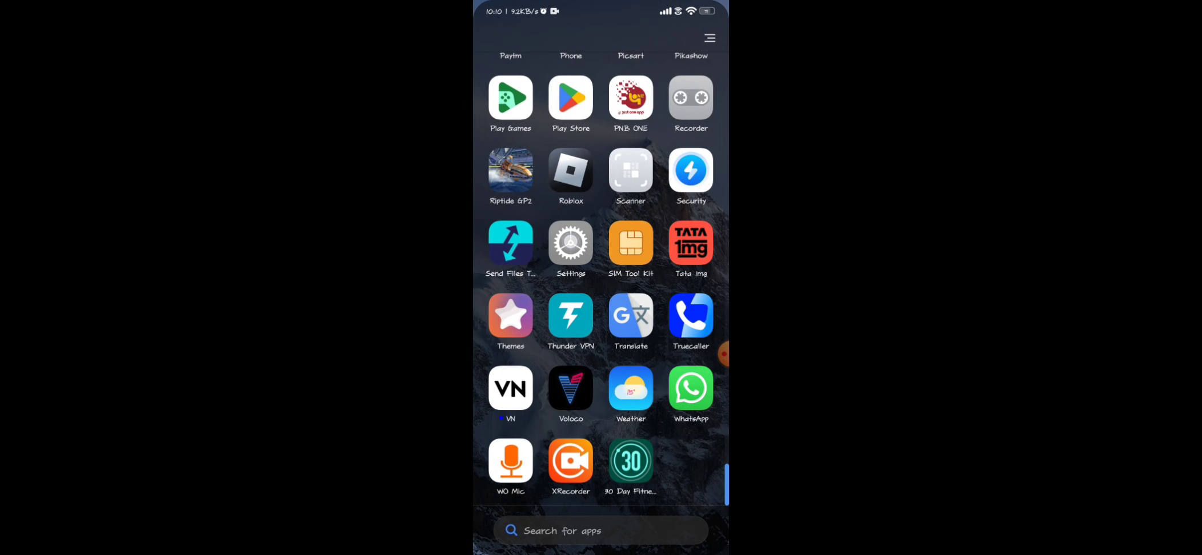
left_click(570, 246)
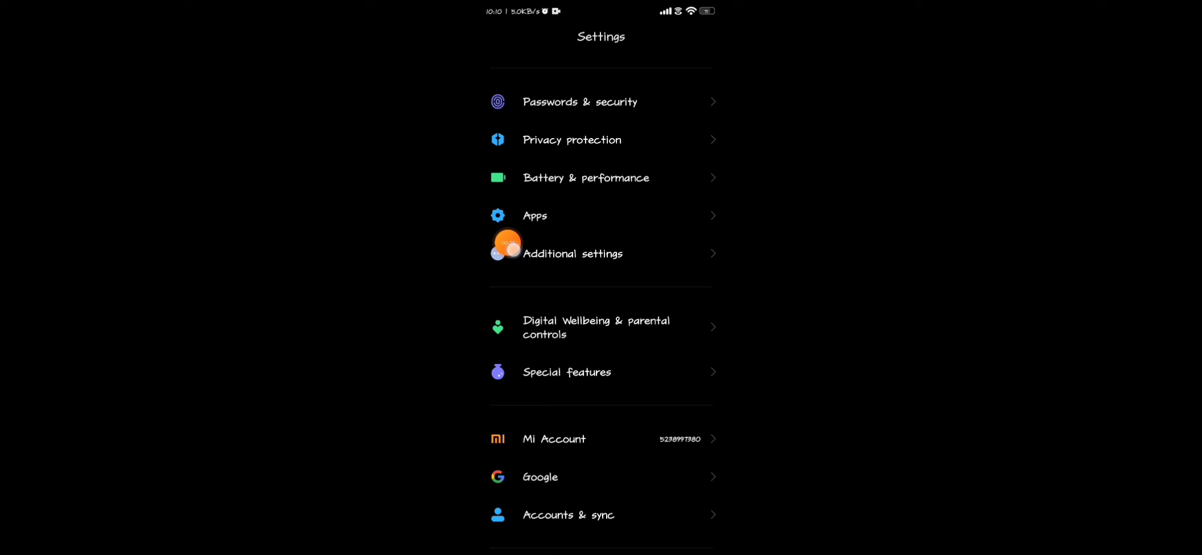
left_click(601, 216)
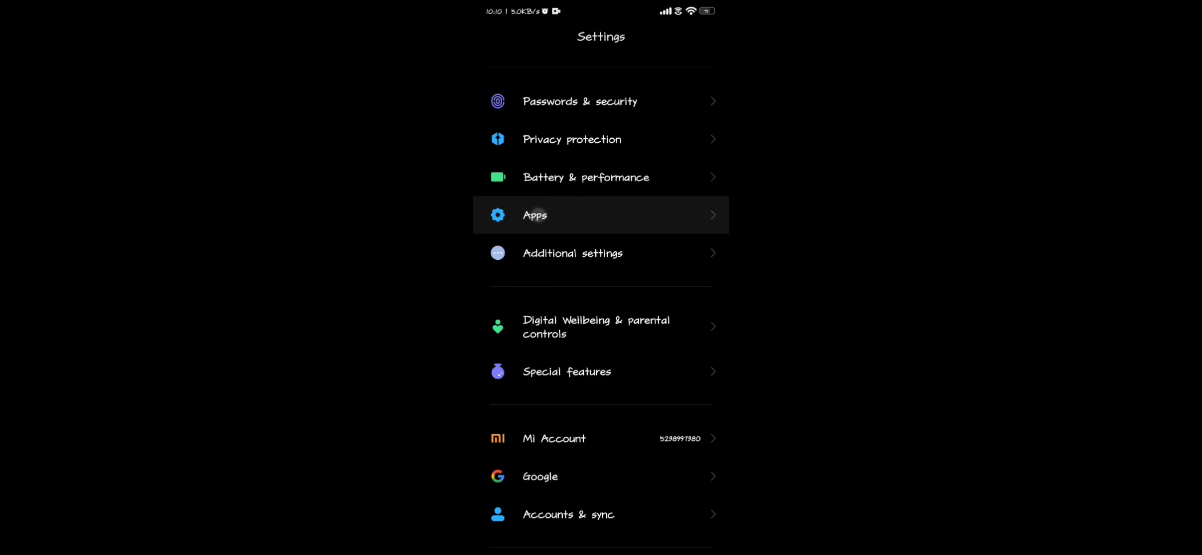
left_click(600, 215)
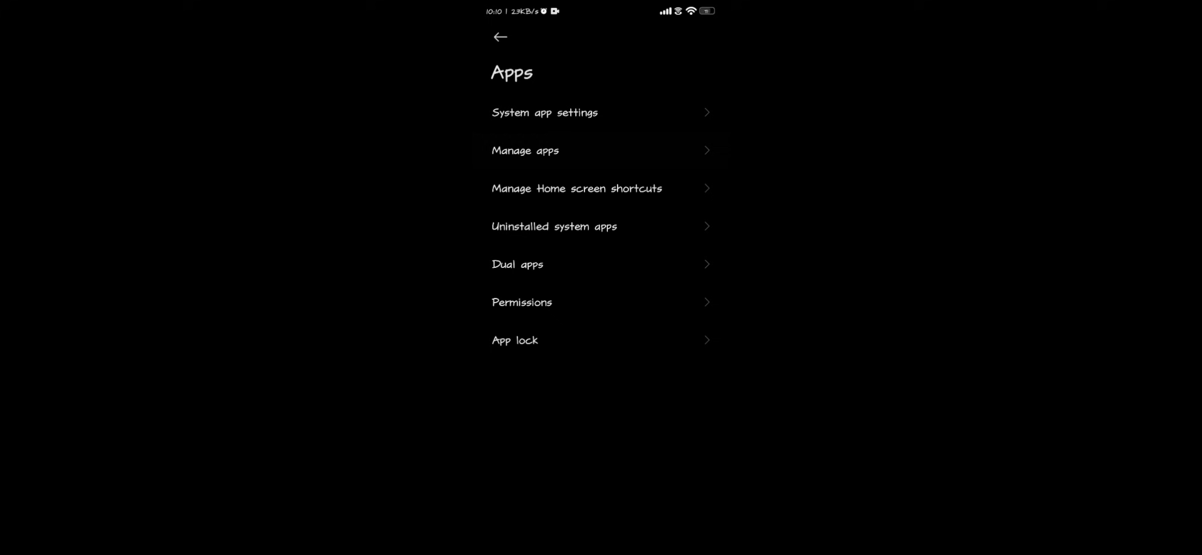
Step: Open Manage apps and scroll the installed-app list down to Roblox
left_click(525, 150)
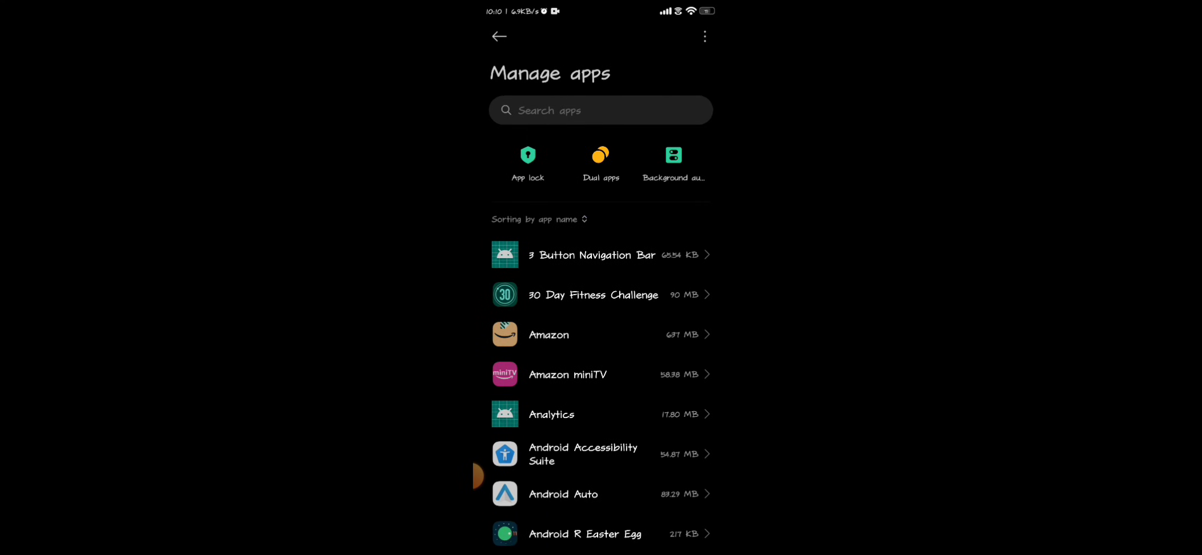
scroll("down", 3)
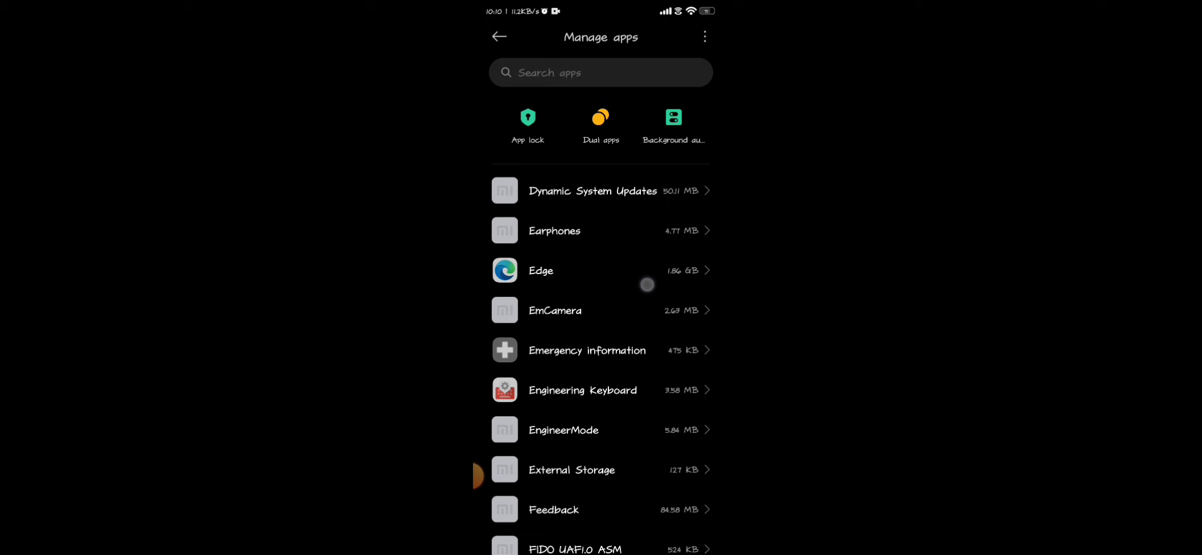
scroll("down", 3)
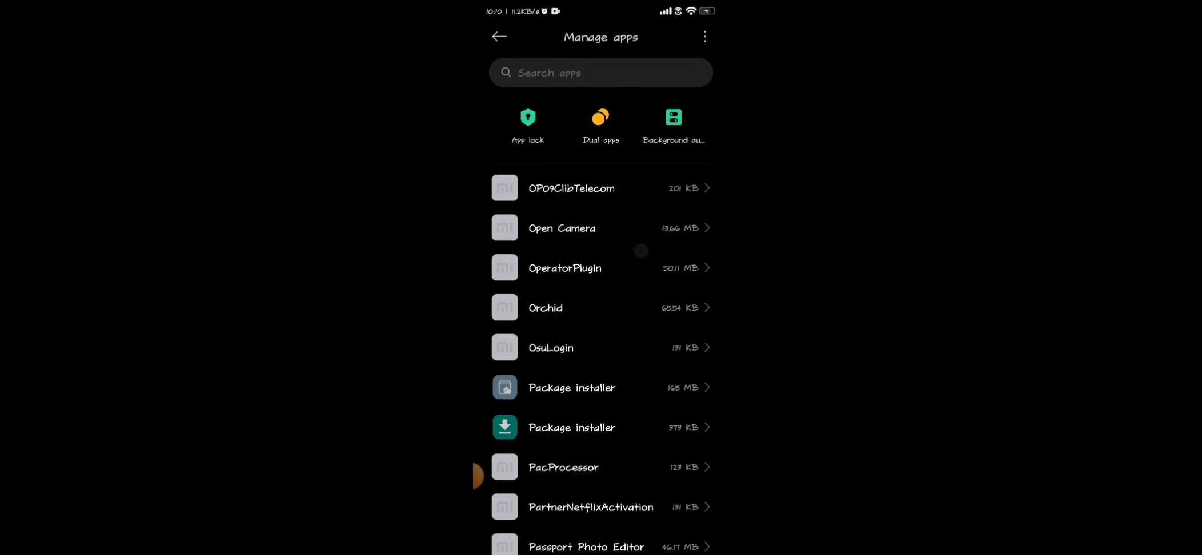
scroll("down", 3)
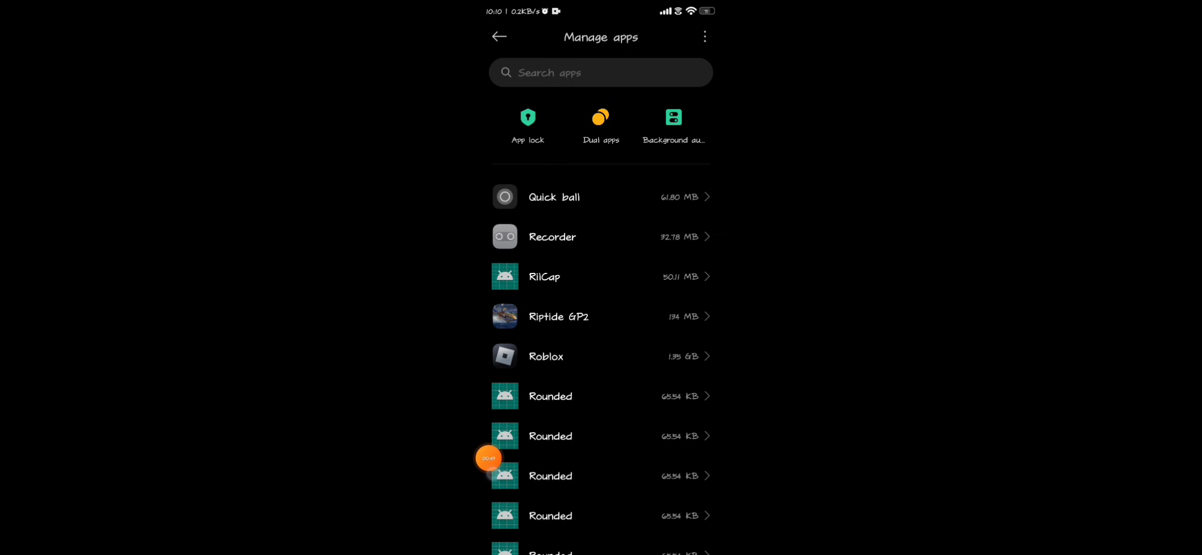
Step: Open Roblox's App info to clear its cache, then reopen Roblox from Recents
left_click(600, 356)
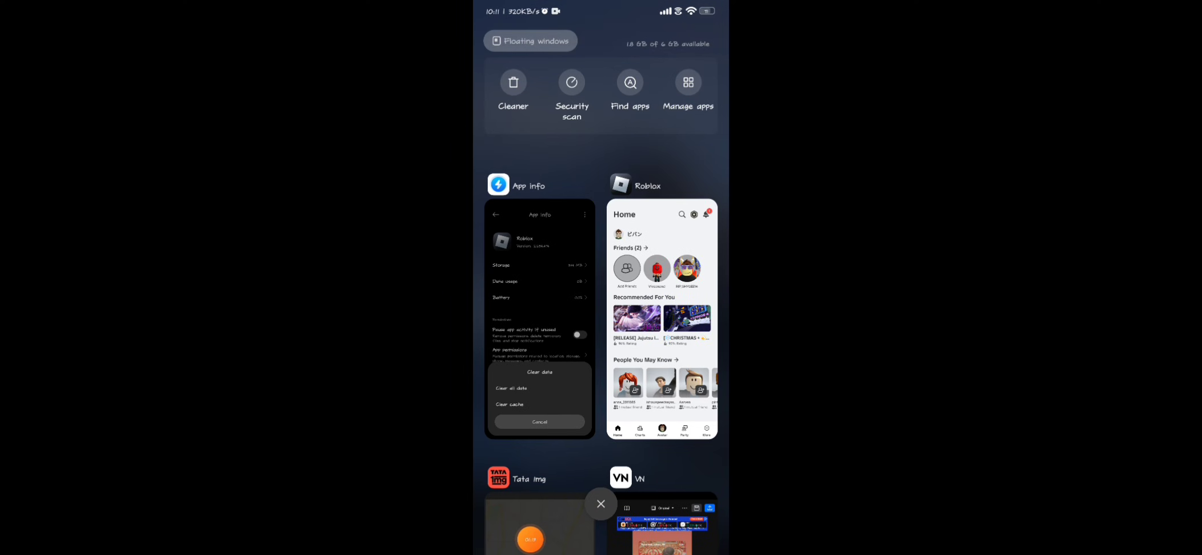
left_click(660, 315)
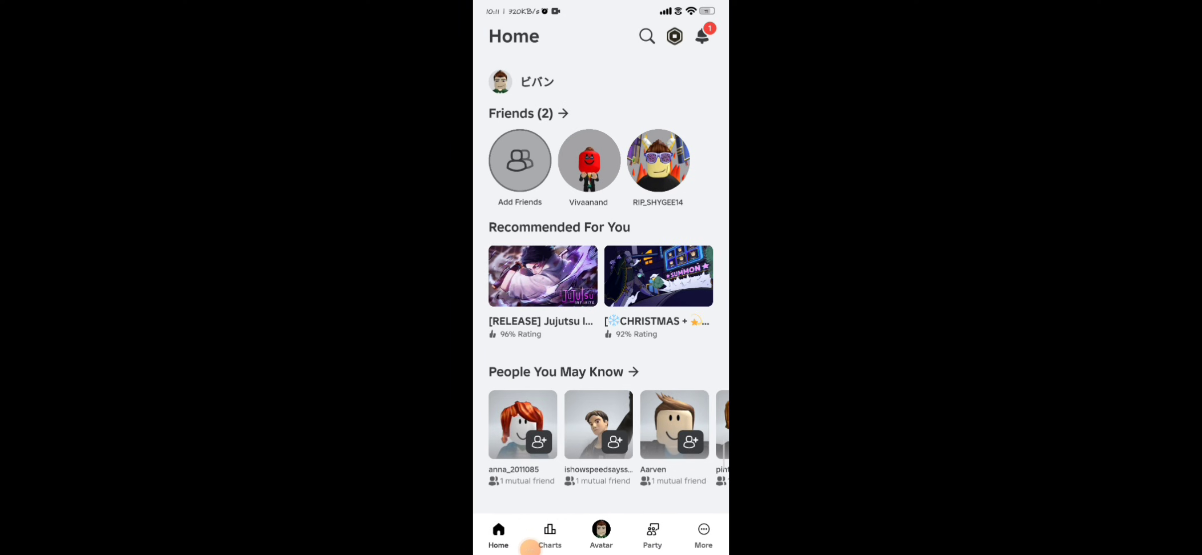